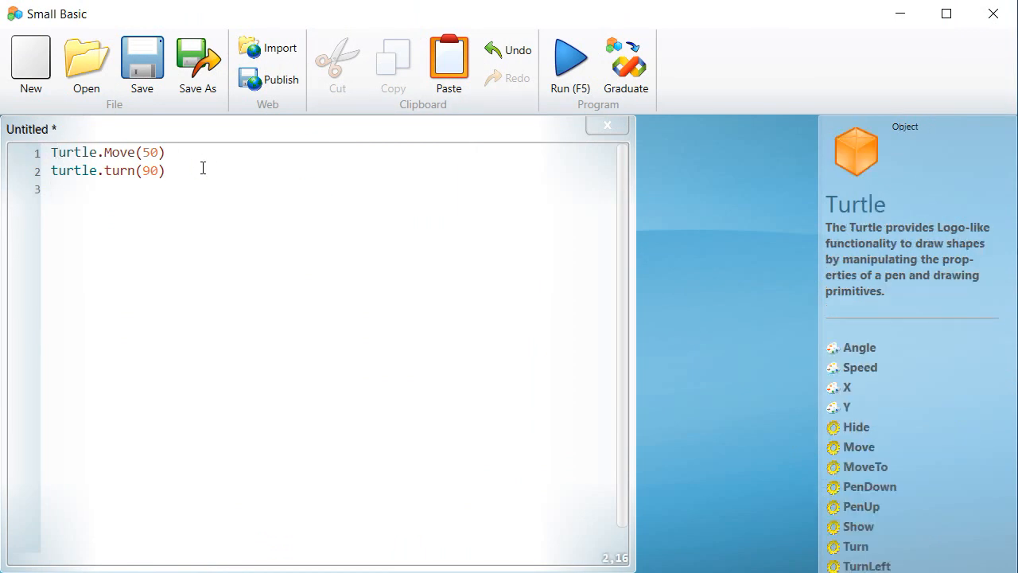
Run the two-line Turtle move-and-turn program, close its window, and select all code to clear it
click(166, 170)
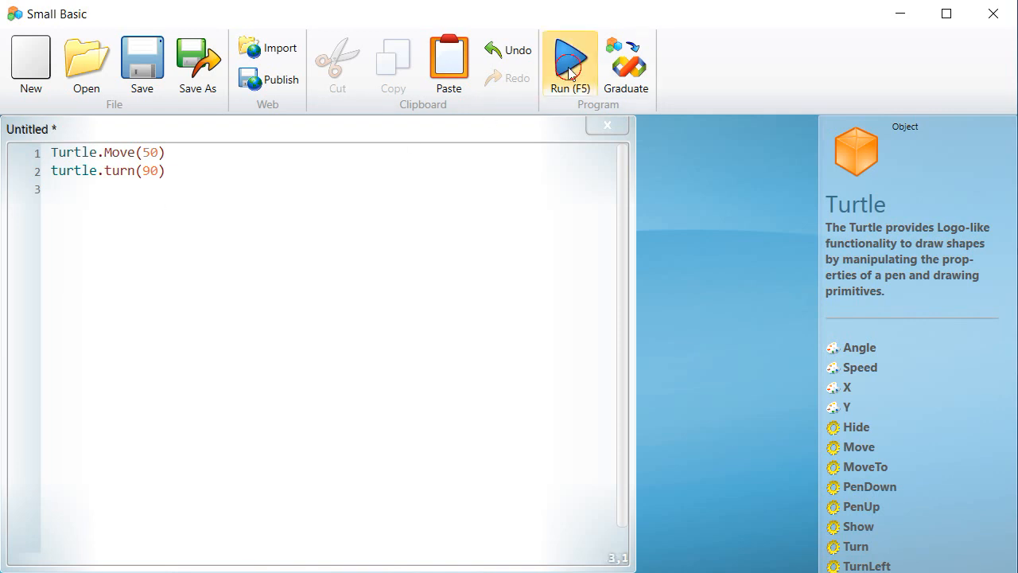
click(569, 61)
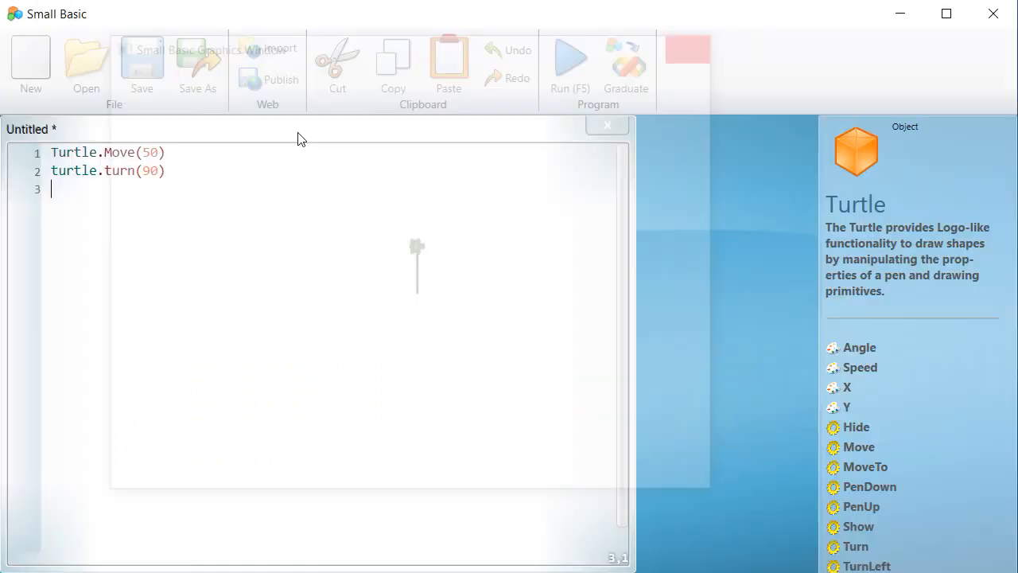
click(167, 170)
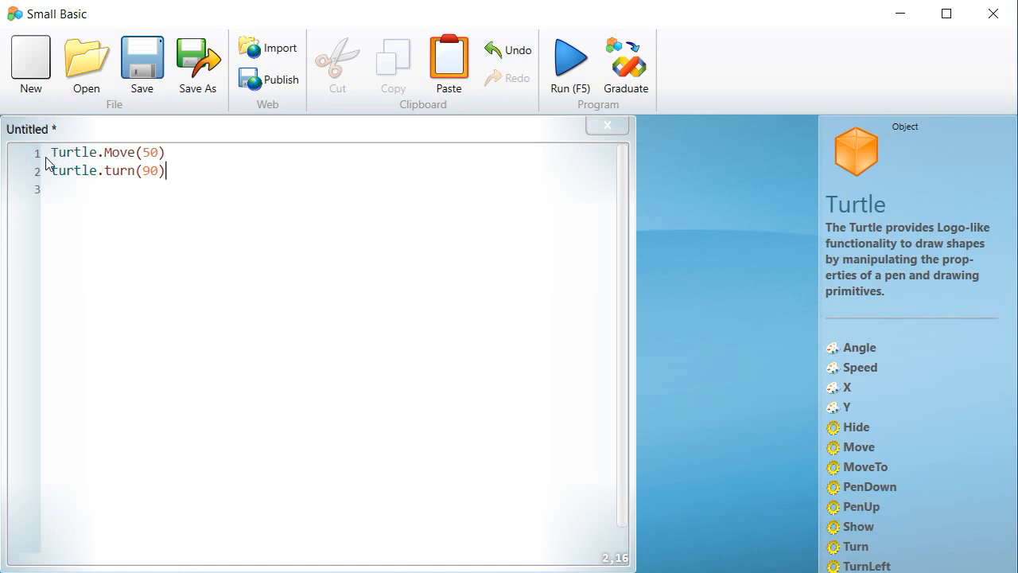
key(ctrl+a)
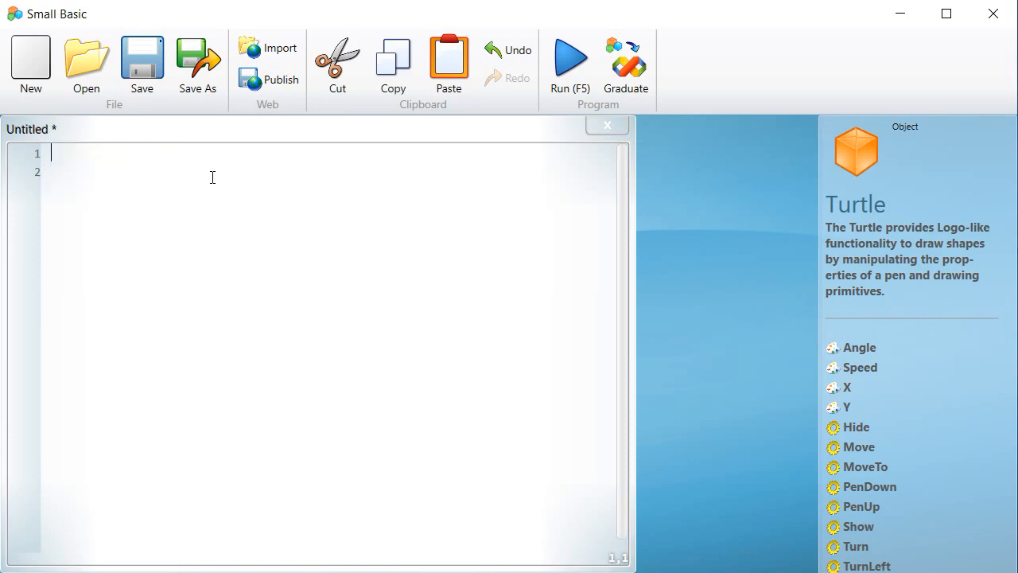
Write For i = 1 To 40 with TextWindow.WriteLine(i) and EndFor, run it, and scroll the numbers
text(For i)
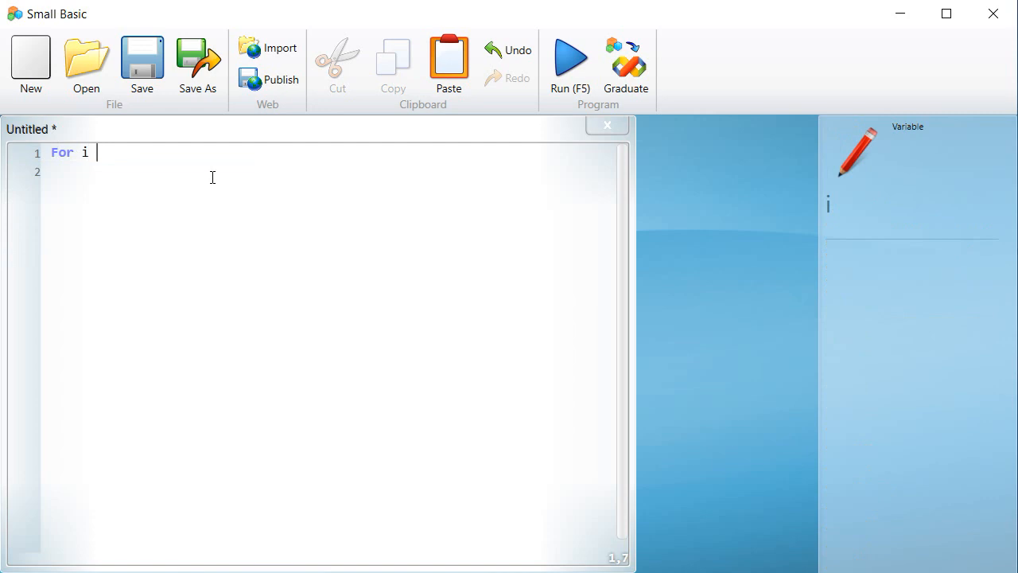
text(= 1 To 40)
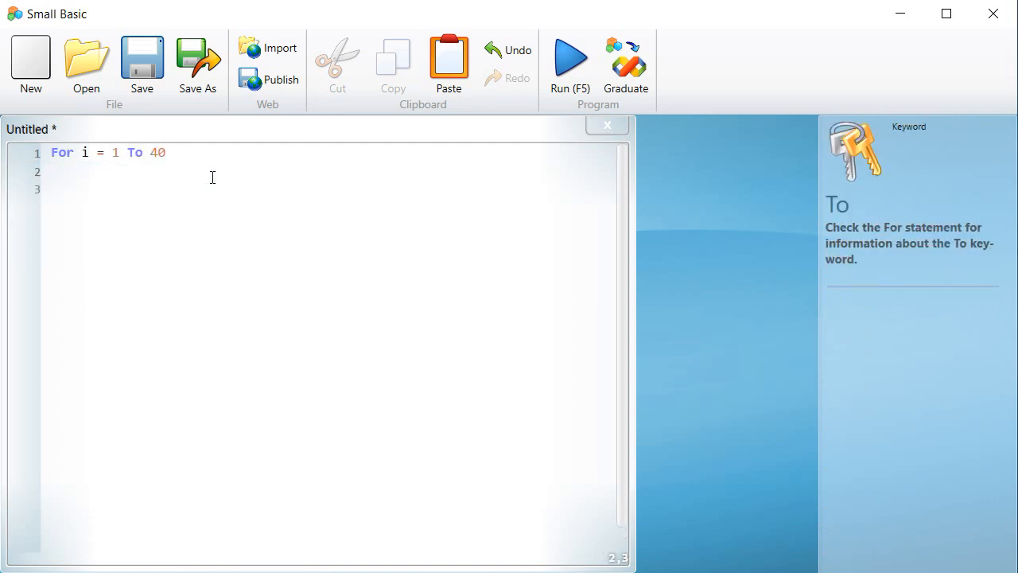
text(textwin)
click(335, 189)
text(EndFor)
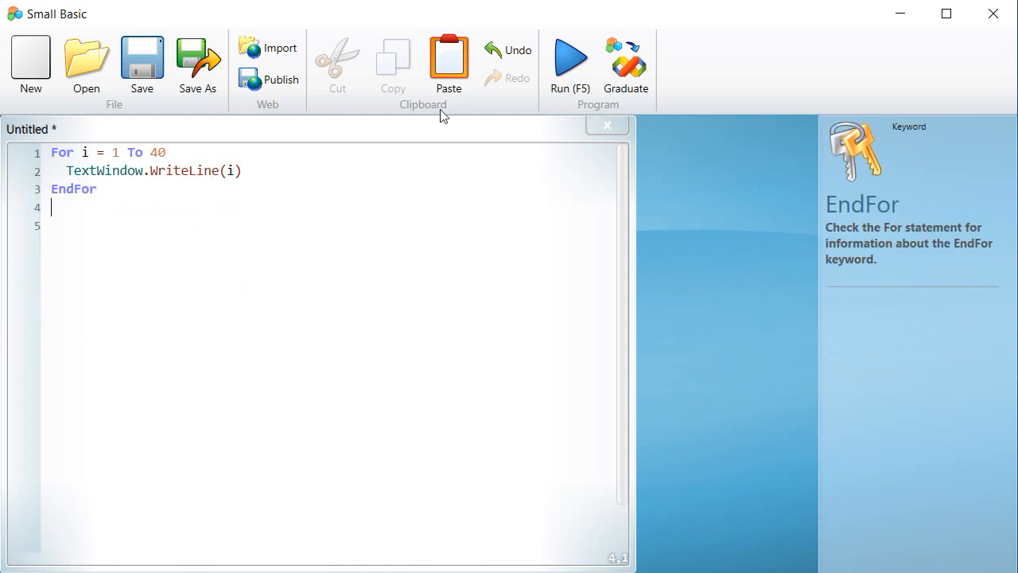
click(569, 59)
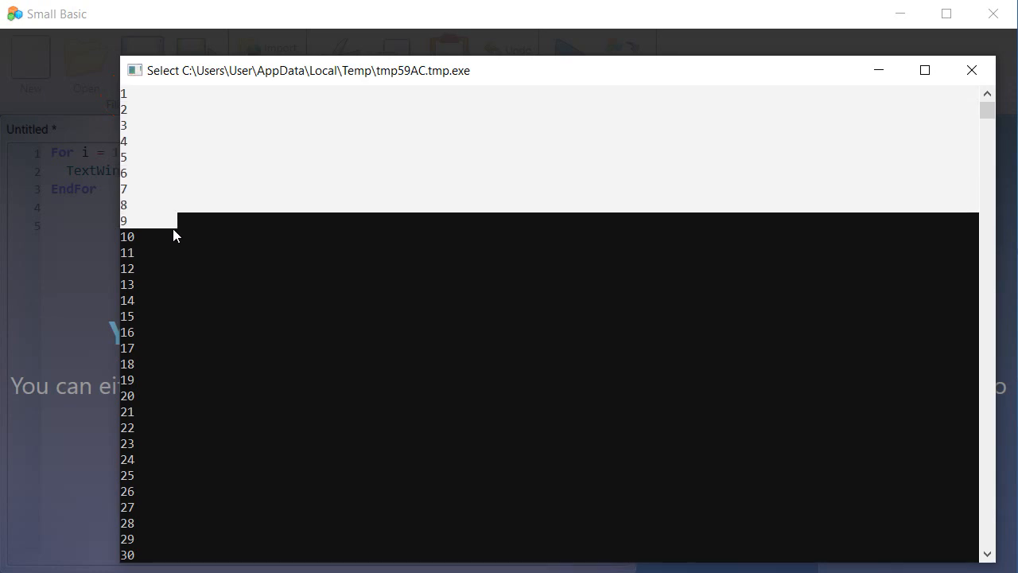
scroll(down, 3)
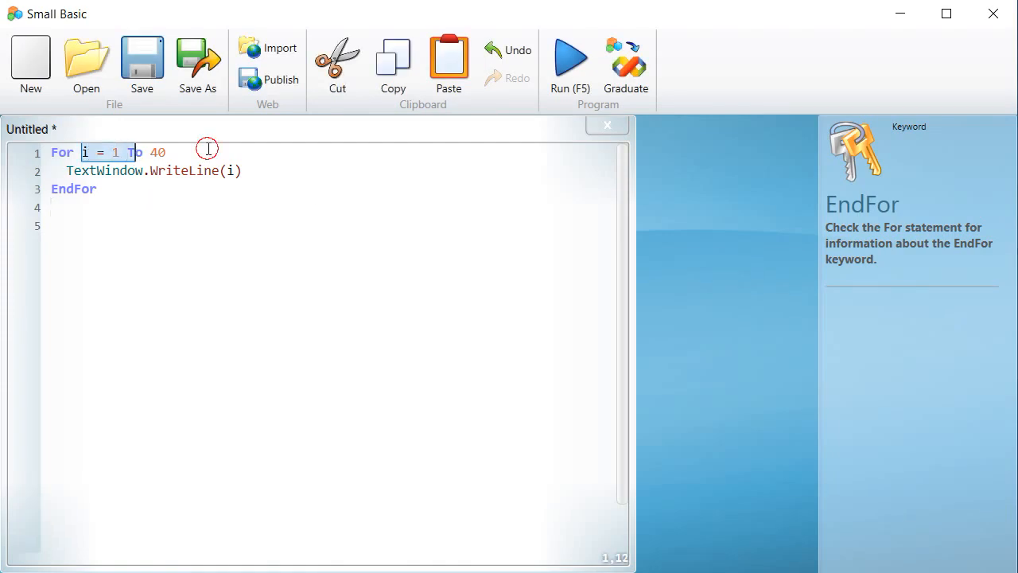
Add Step 2 to the loop and run it to list odd numbers 1 to 39
text(step)
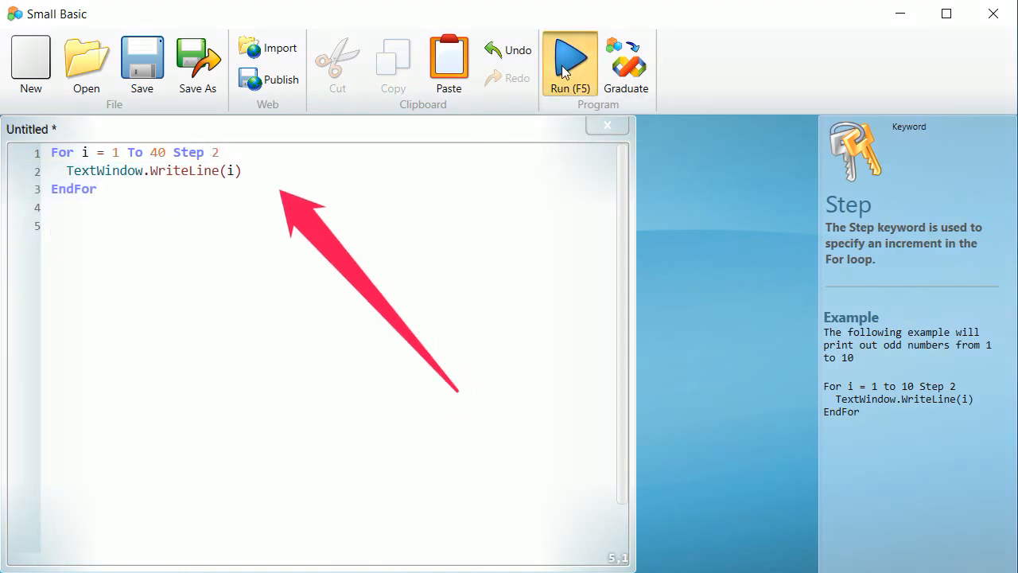
click(569, 62)
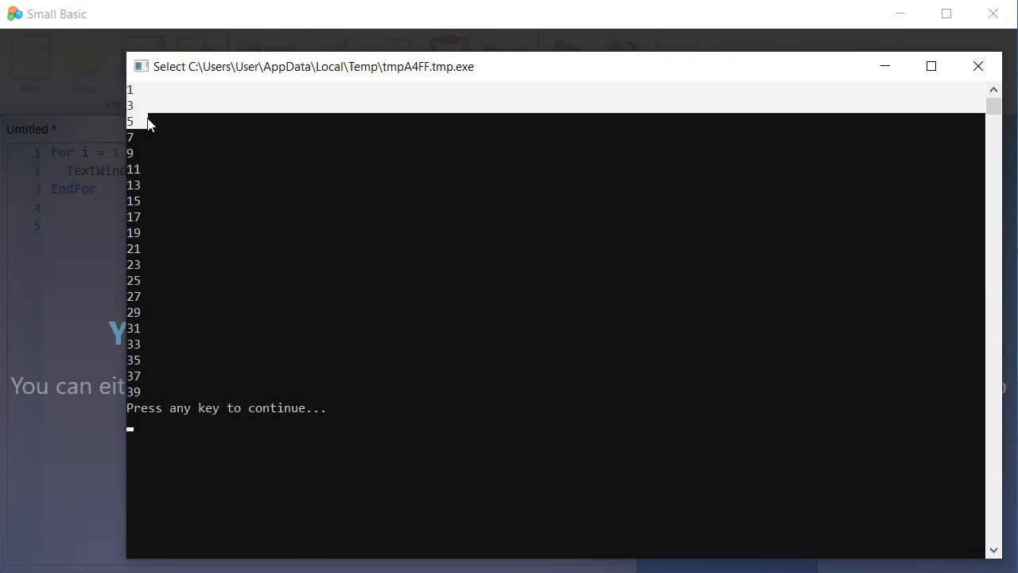
mouse_move(153, 129)
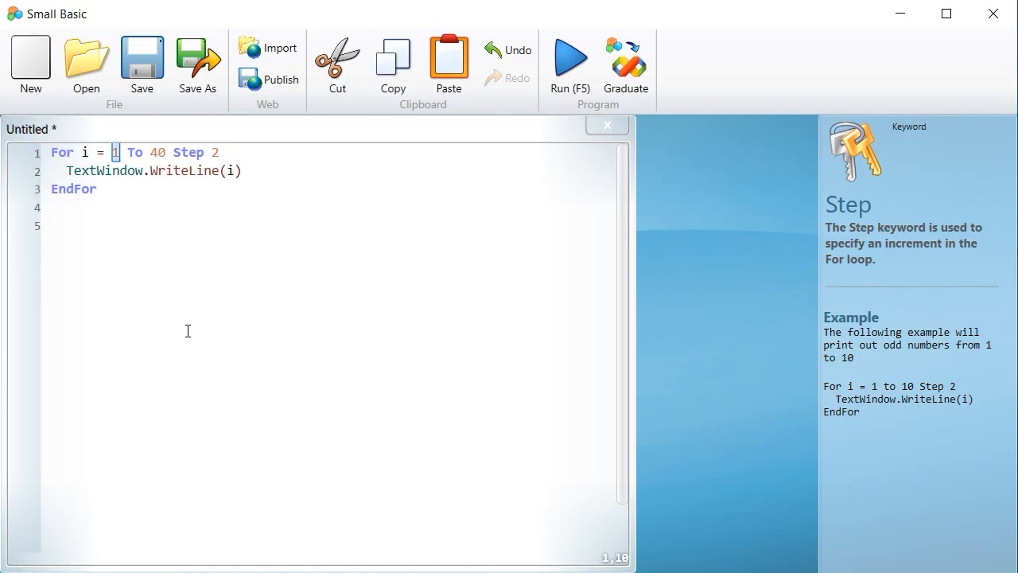
Change the loop to For i = 15 To -1 Step -1, run it, and close the output
text(5)
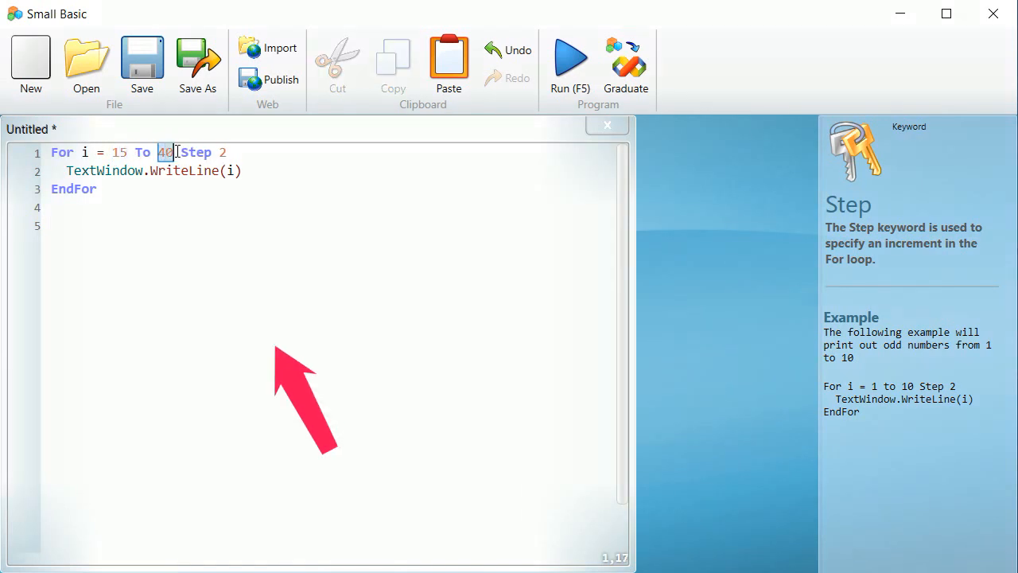
text(-1)
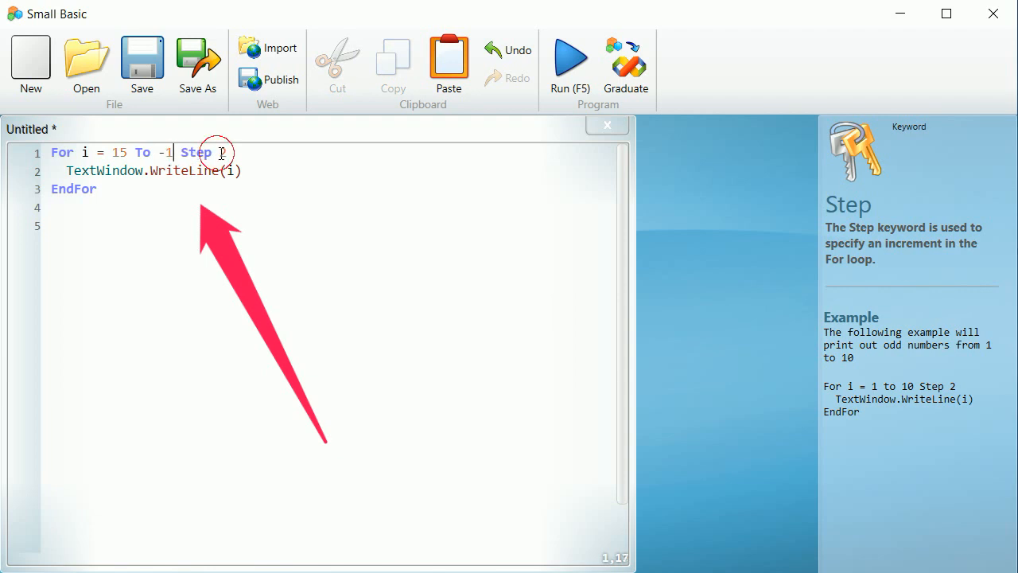
text(-1)
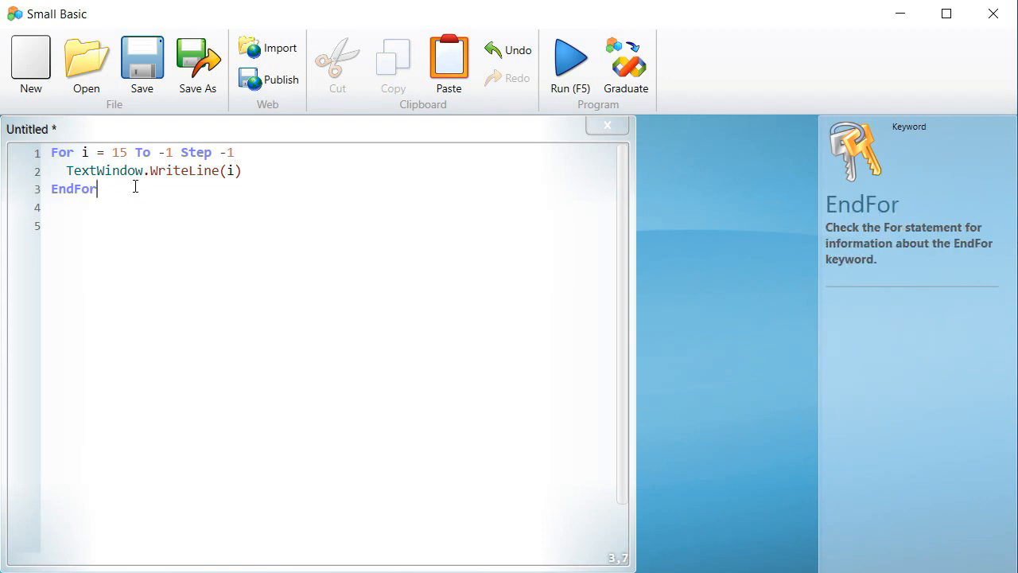
mouse_move(329, 152)
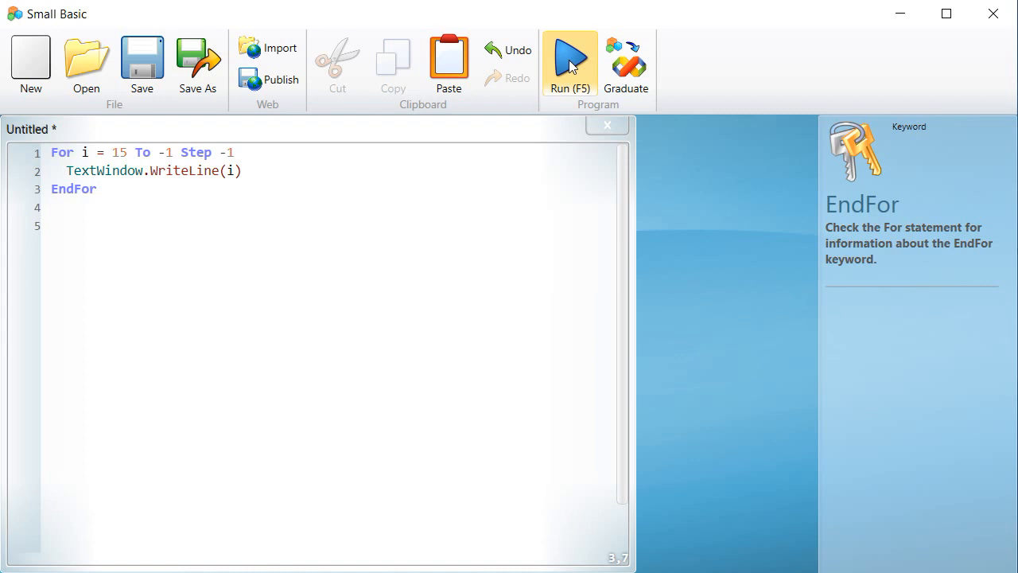
click(569, 59)
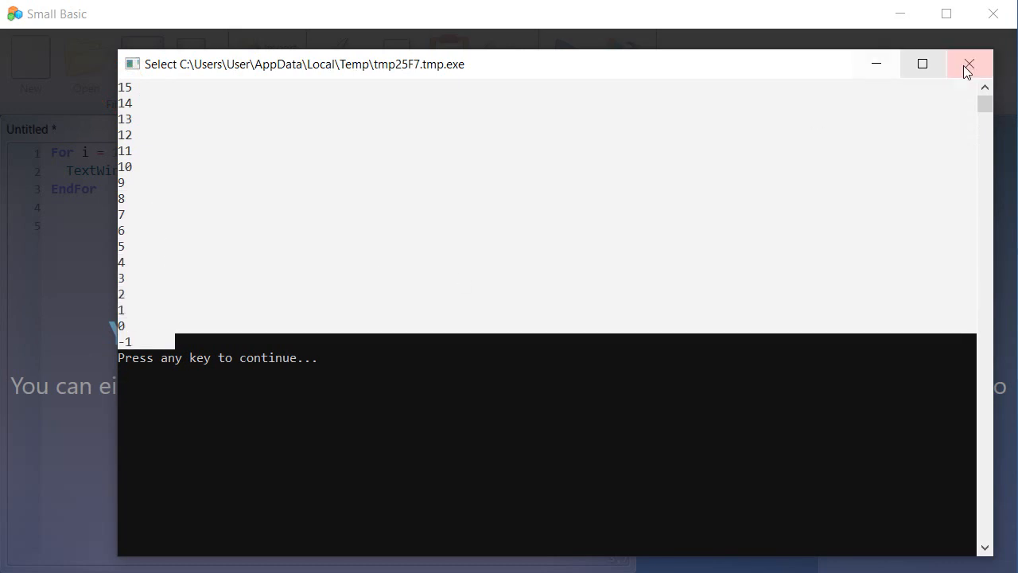
click(968, 64)
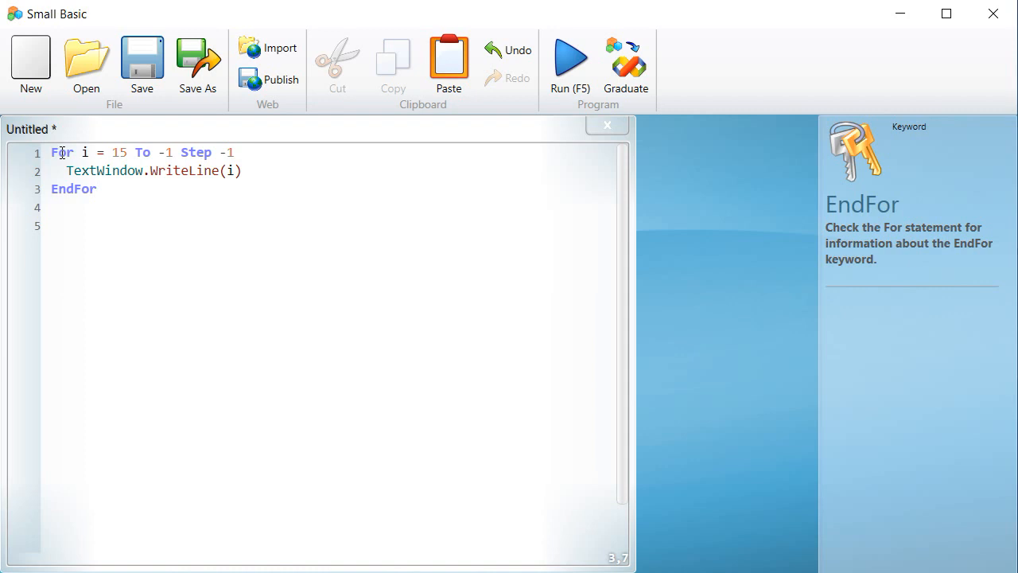
click(99, 190)
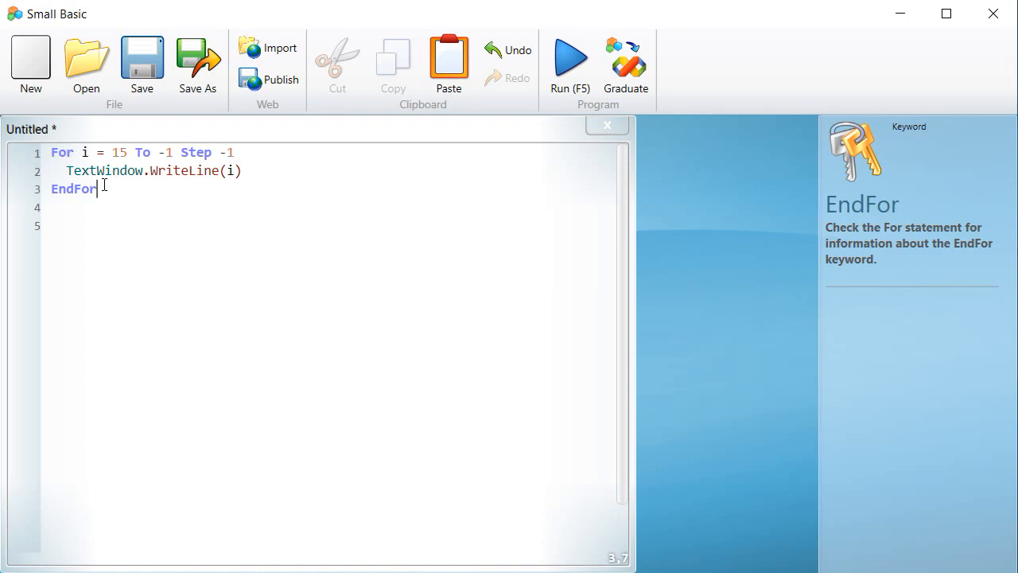
key(ctrl+a)
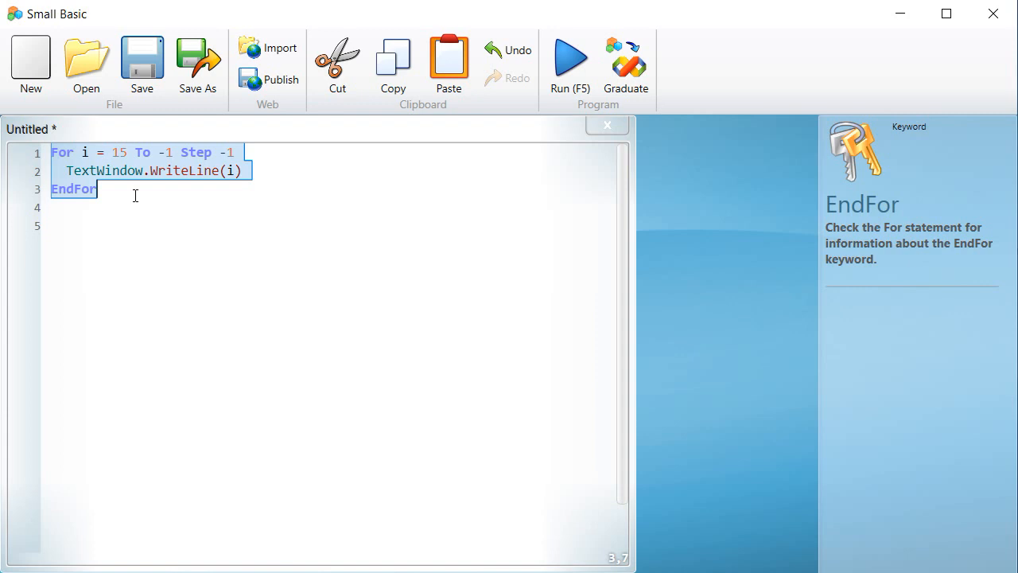
click(151, 201)
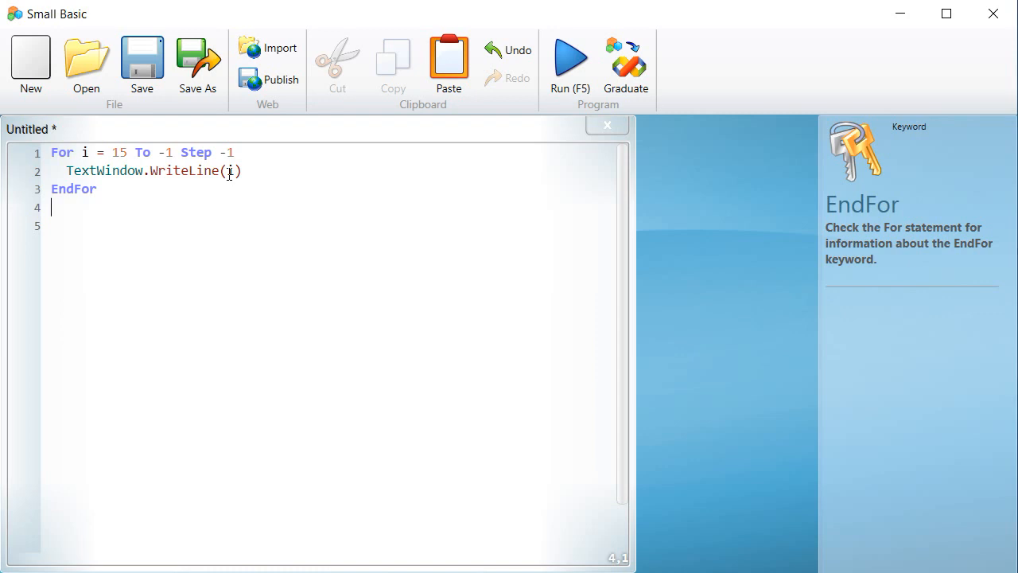
click(54, 152)
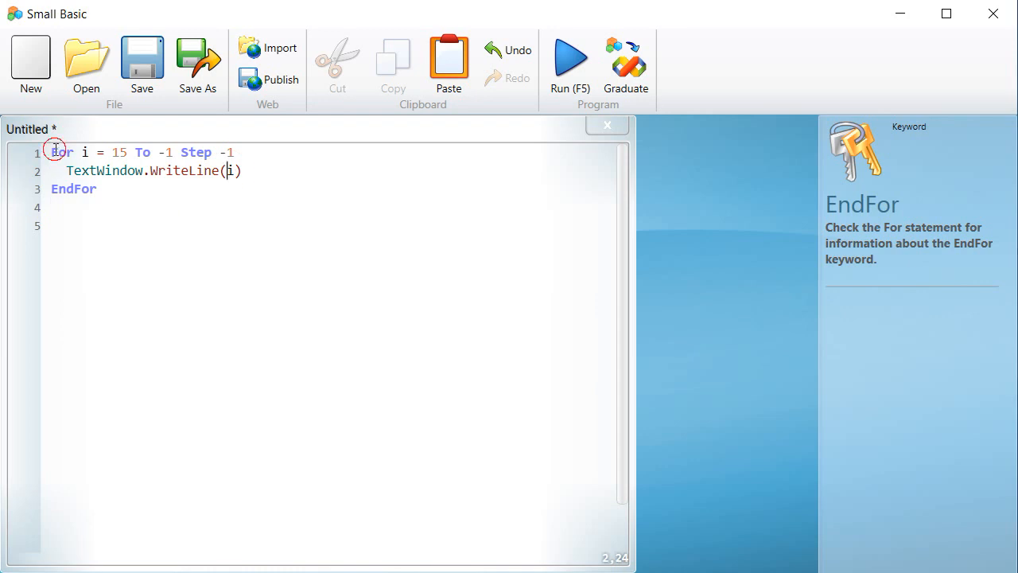
key(ctrl+a)
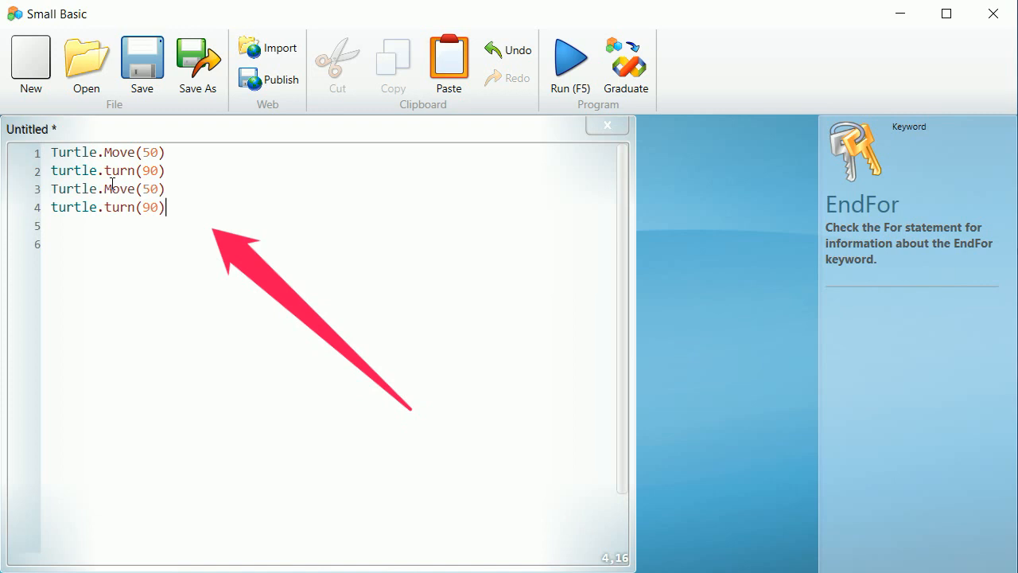
Write four Turtle.Move(100) and turn(90) pairs, run the square, and close the graphics window
text(Turtle.Move(50))
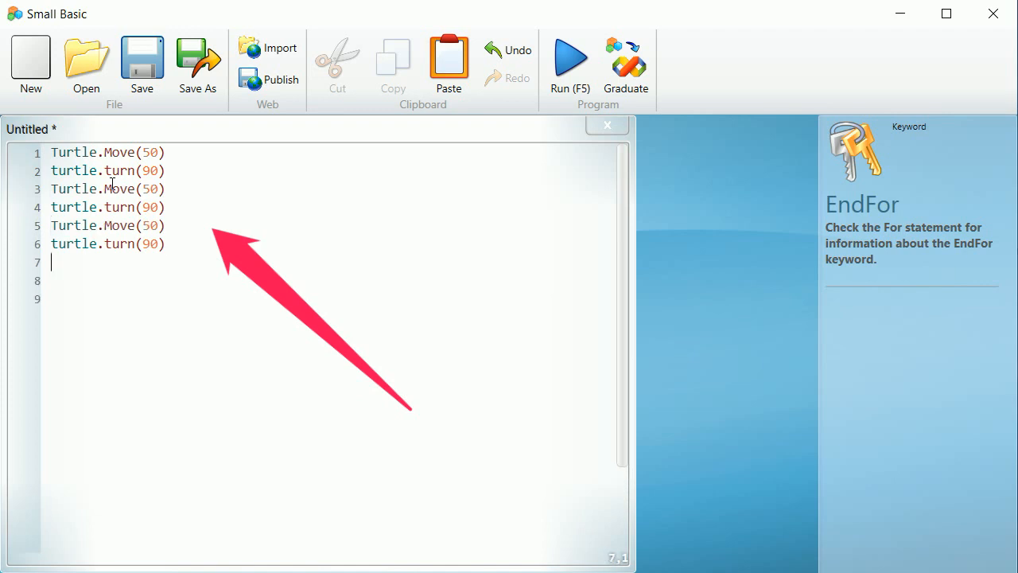
text(Turtle.Move(50))
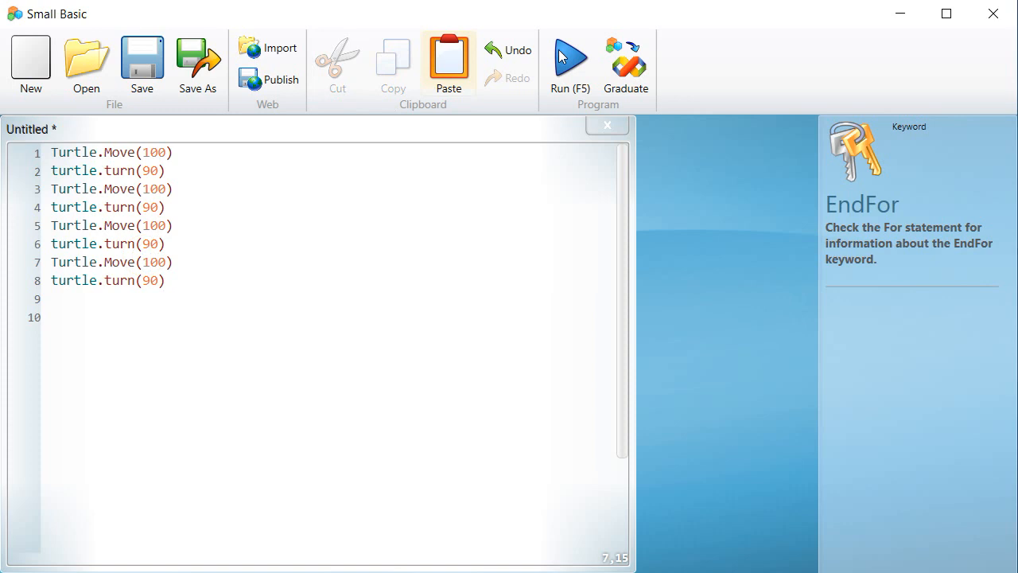
click(569, 64)
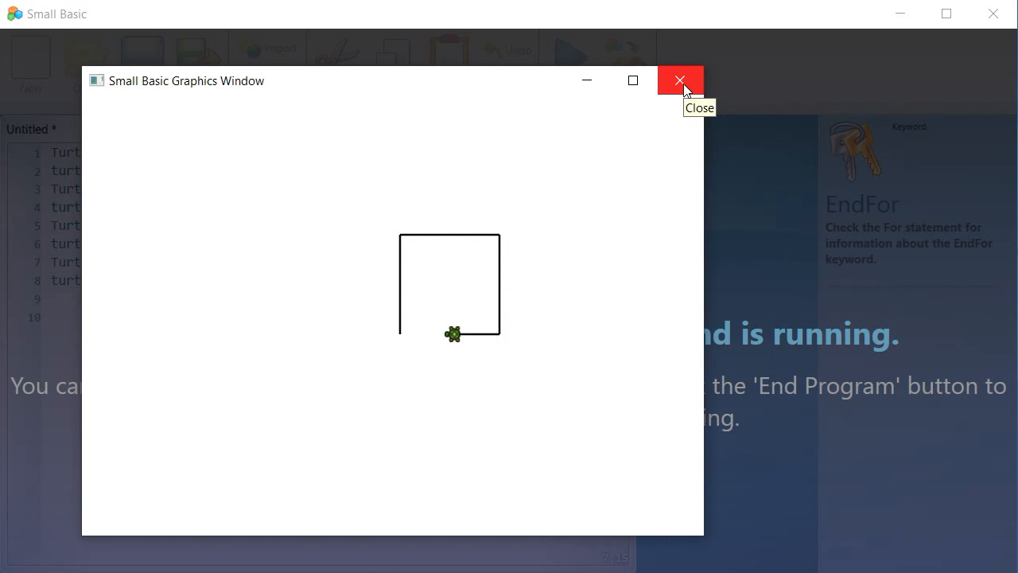
click(679, 81)
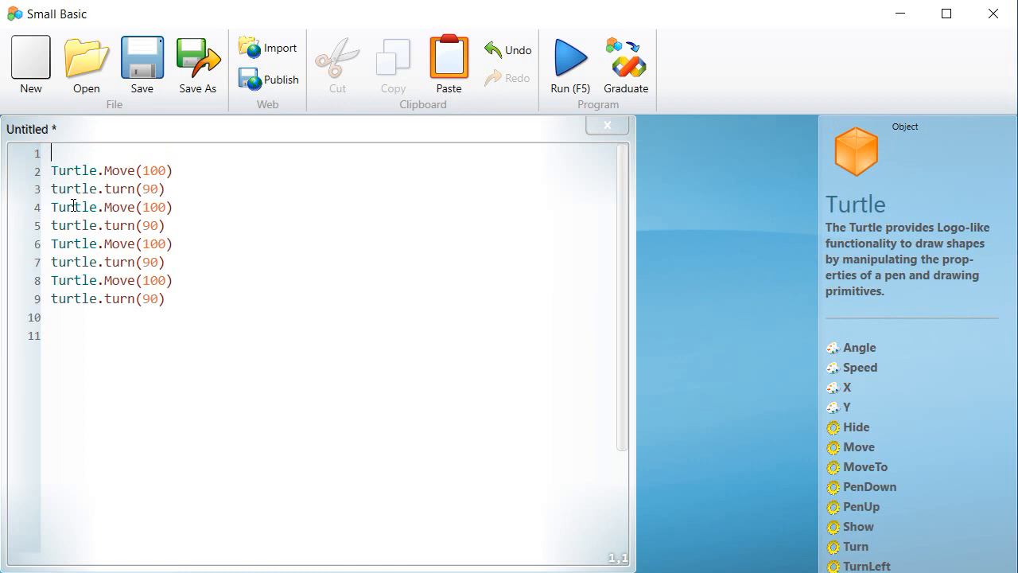
Wrap one Move/turn pair in For i = 1 To 4 … EndFor, replacing the repeats, and run it
text(For i =1)
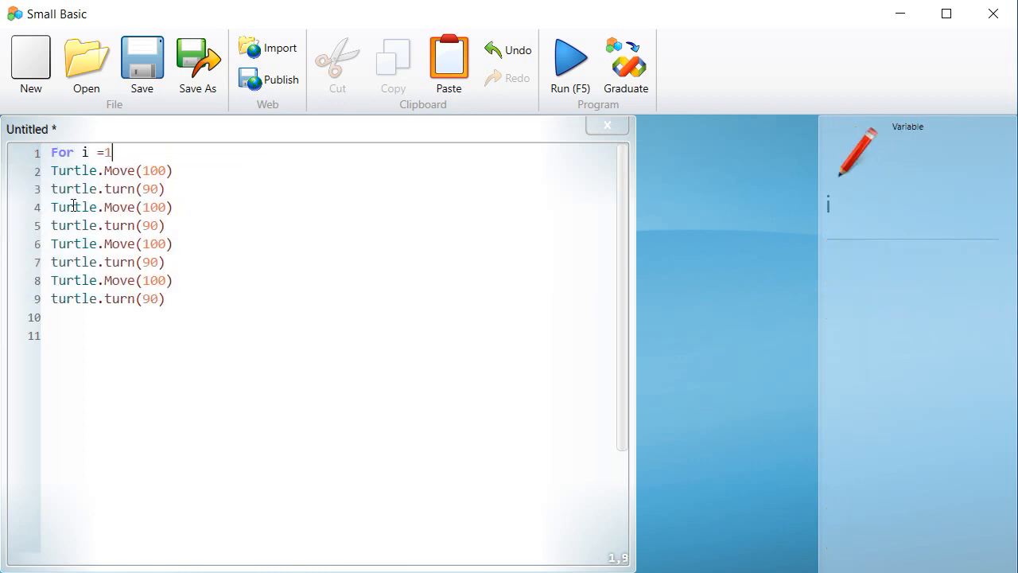
text(To 4)
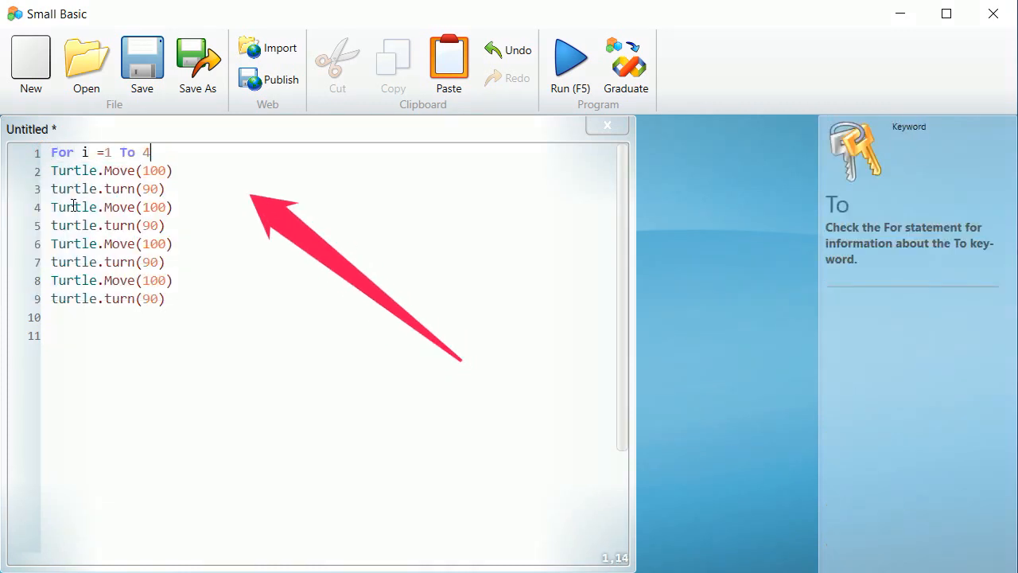
click(52, 207)
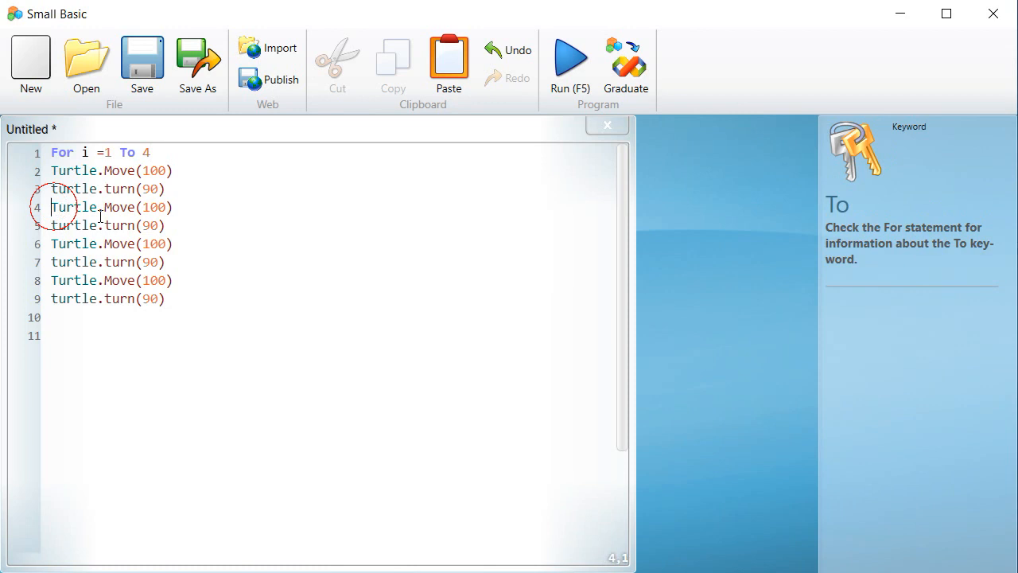
drag(51, 206, 164, 298)
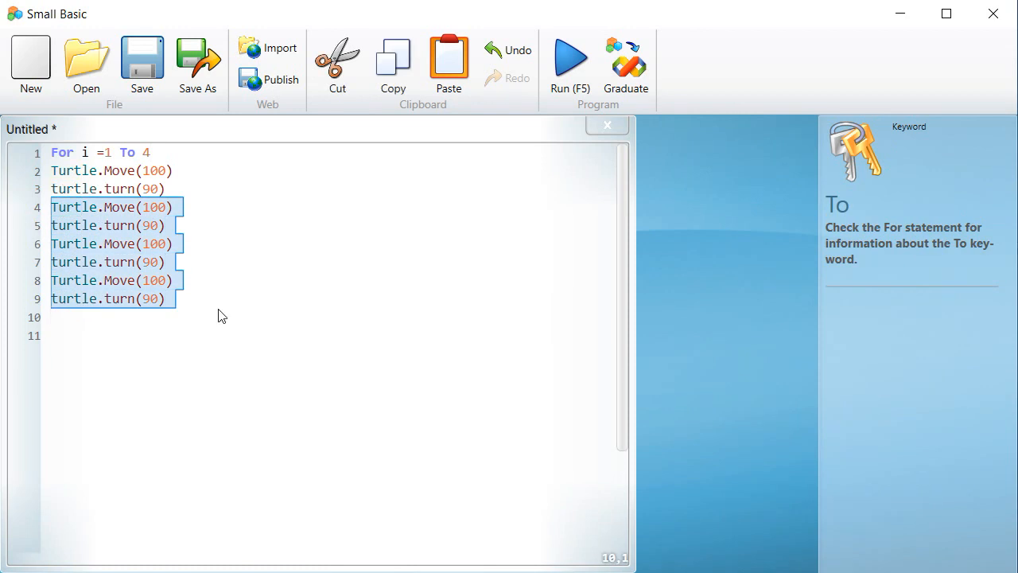
text(EndFor)
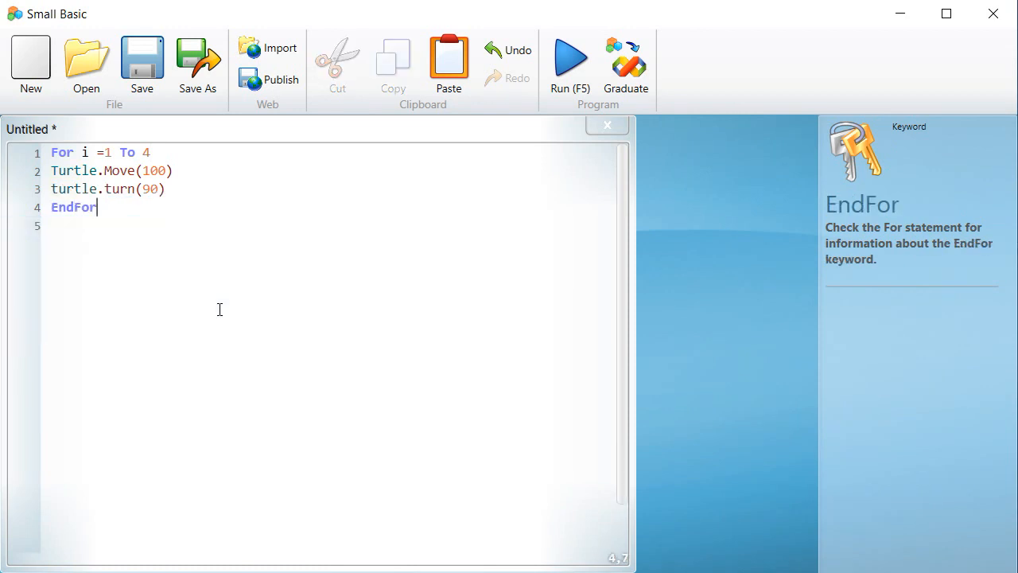
key(Return)
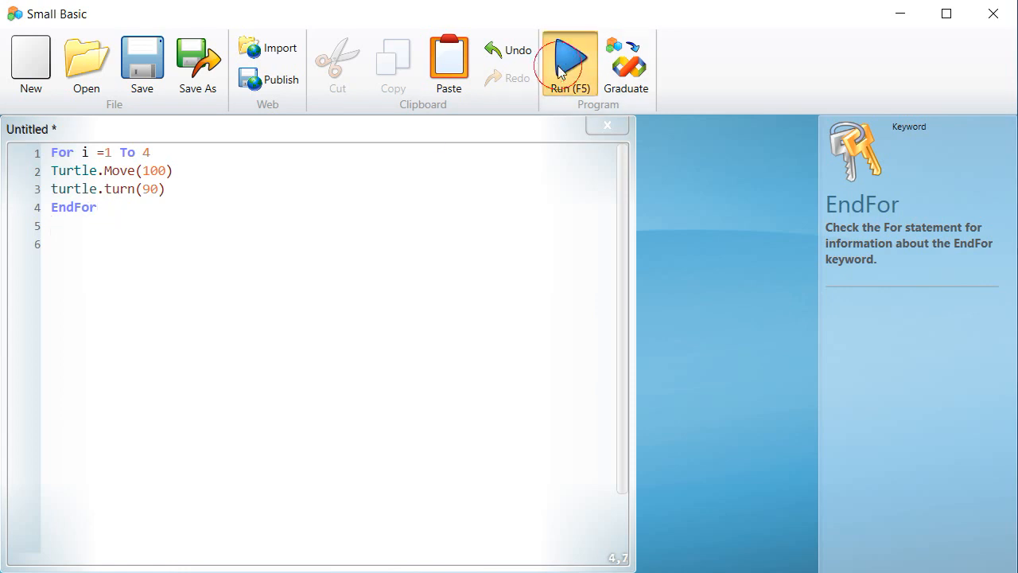
click(568, 62)
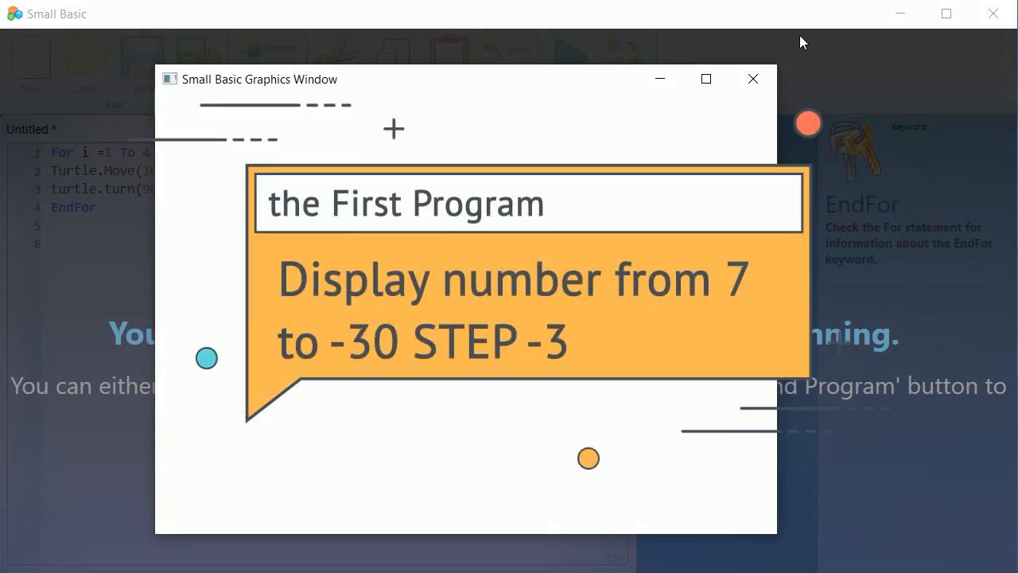
mouse_move(752, 78)
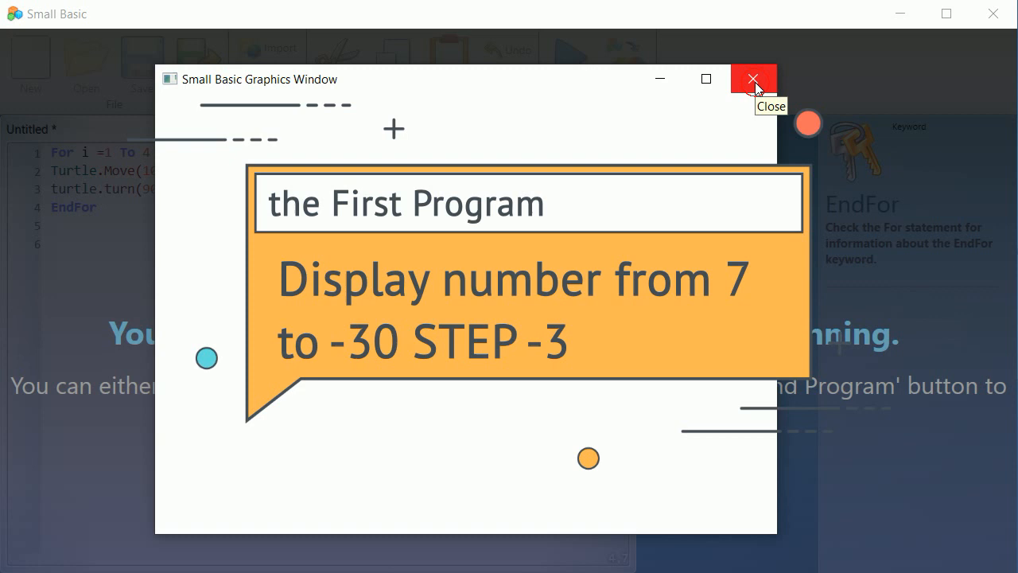
Close the loop run's graphics window, returning to the For 1 To 4 square code
click(752, 79)
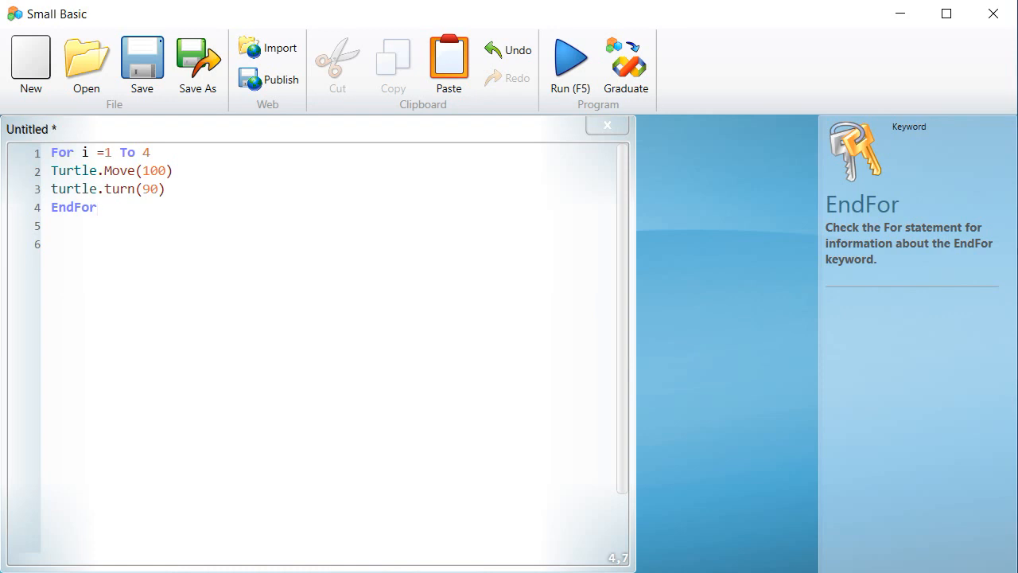
click(569, 64)
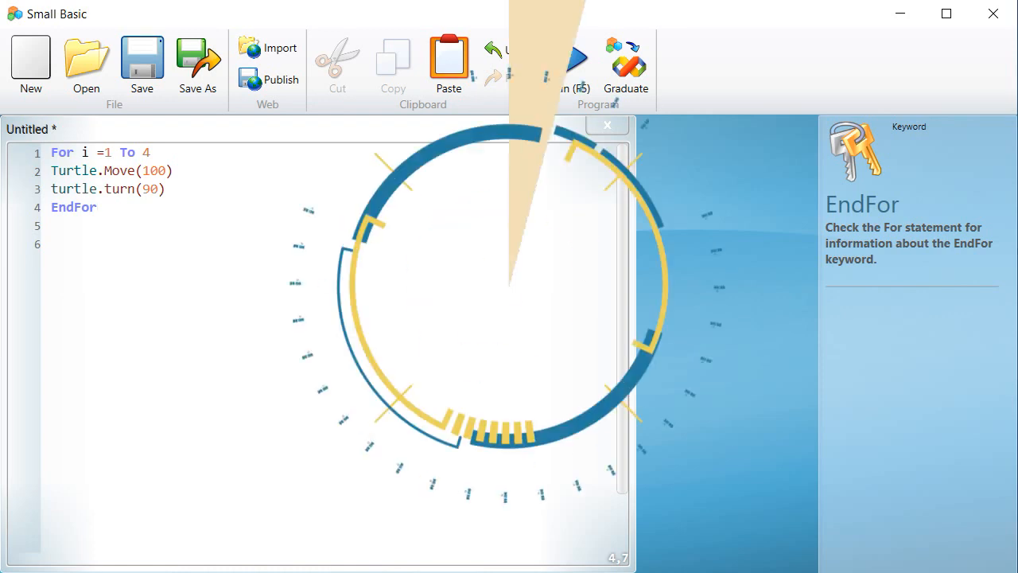